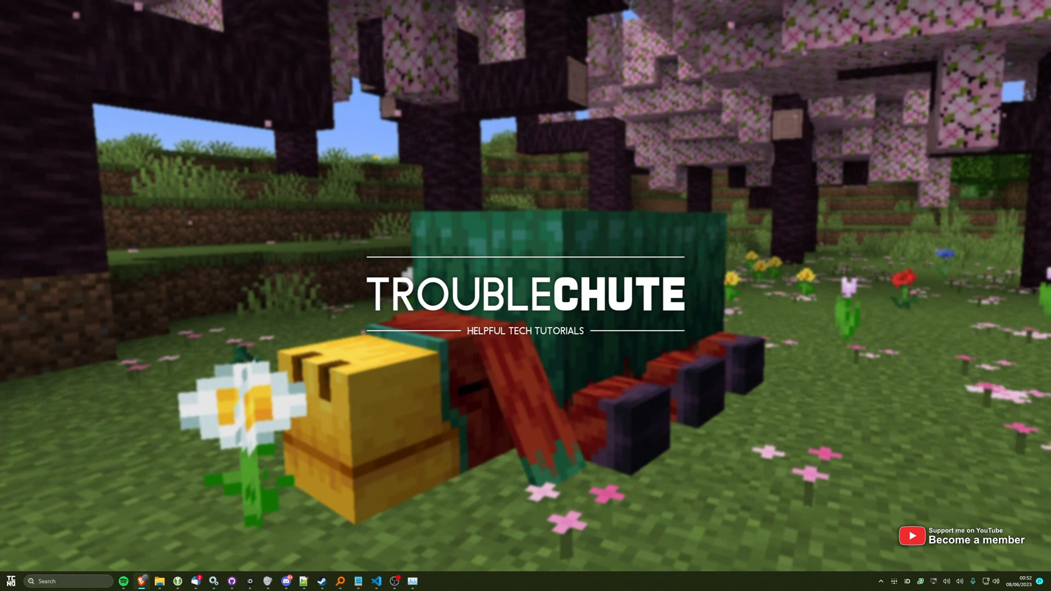
mouse_move(327, 326)
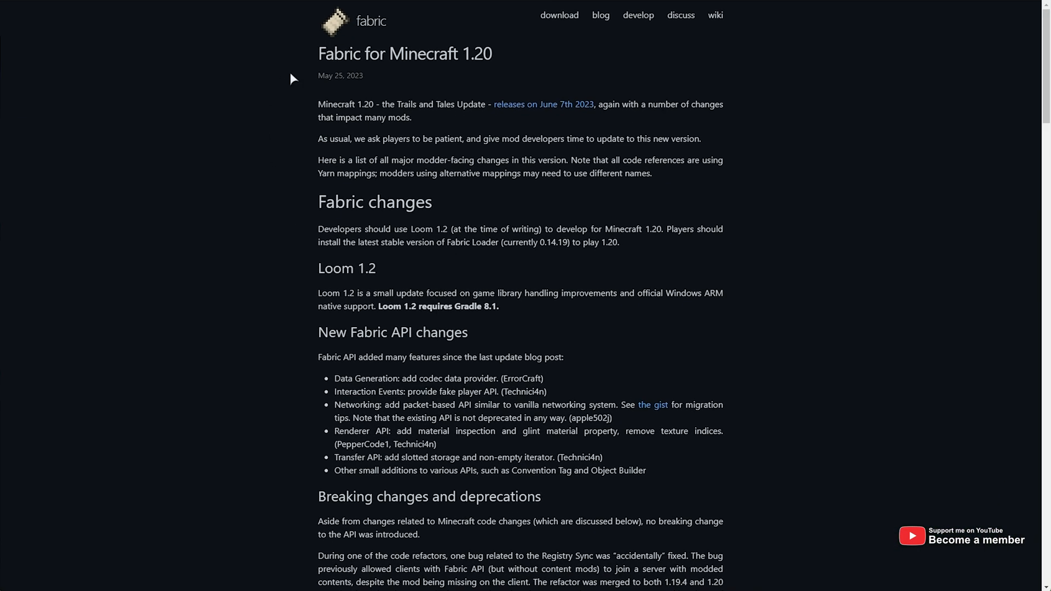
mouse_move(292, 78)
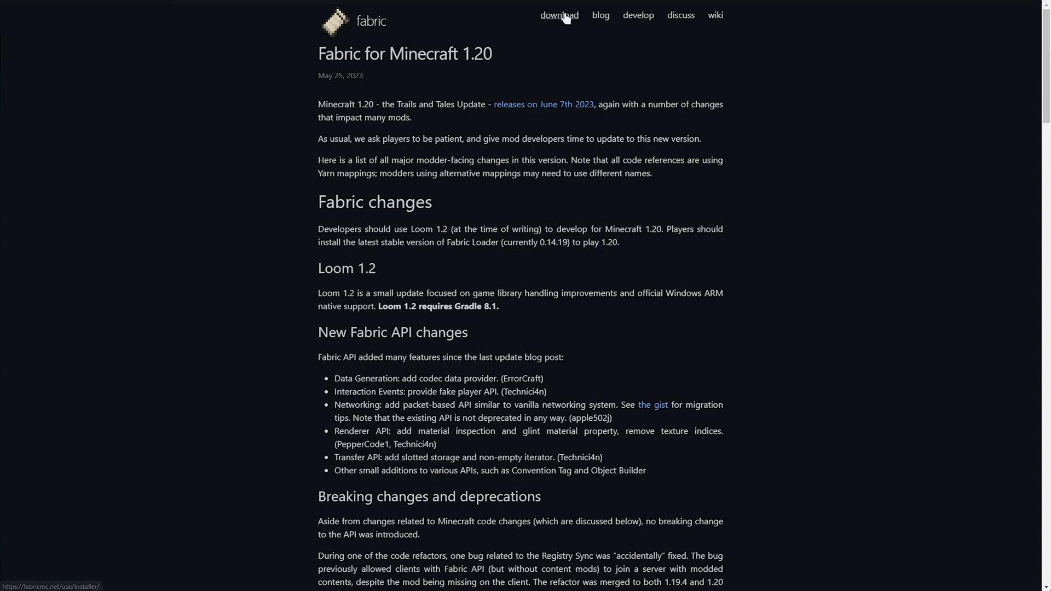
Download fabric-installer-0.11.2.exe for Windows and launch it from Downloads.
click(558, 14)
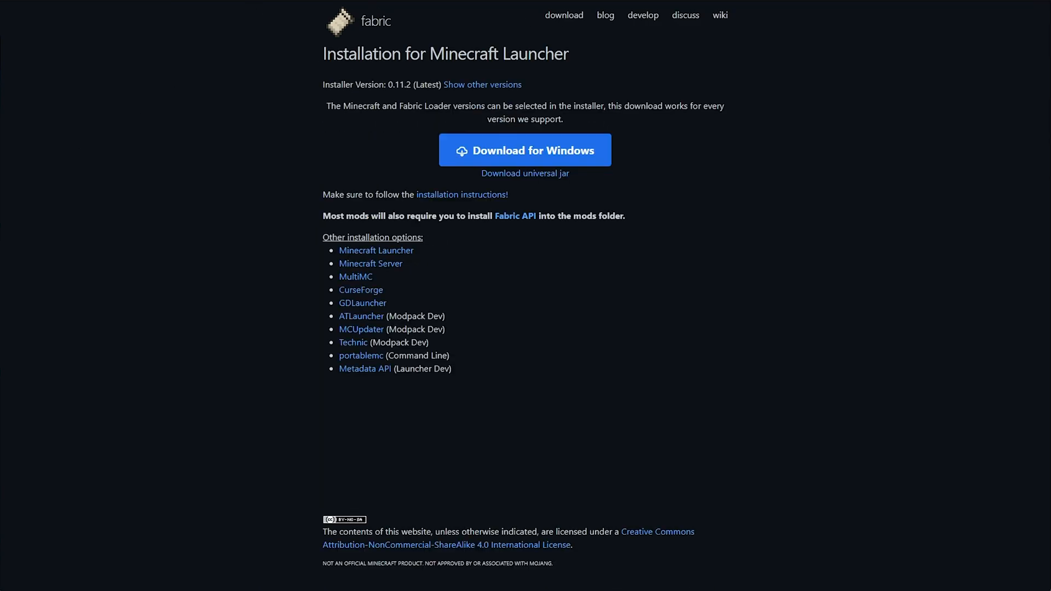
mouse_move(492, 157)
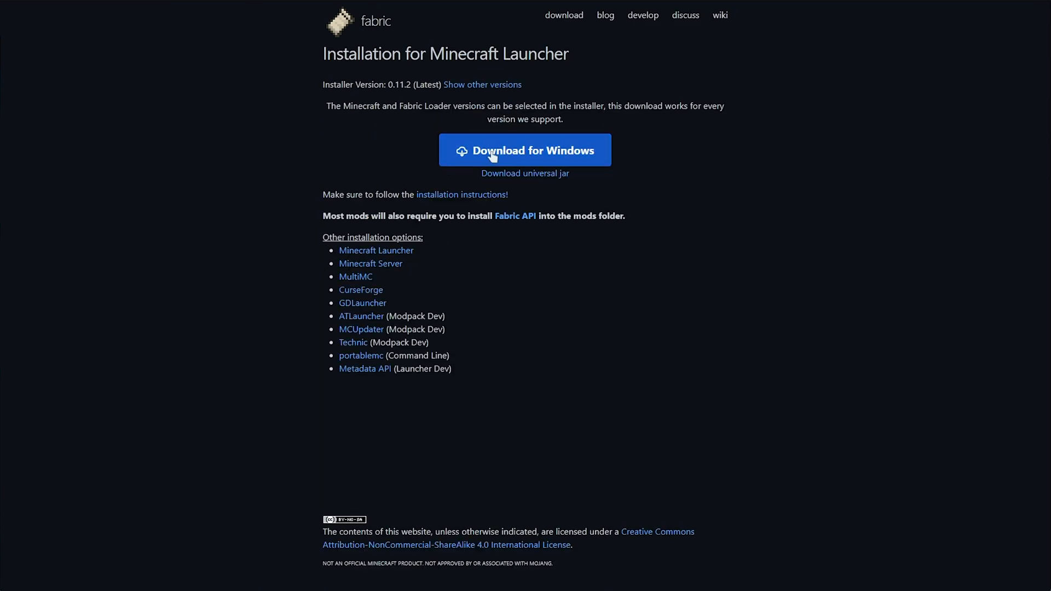
click(525, 150)
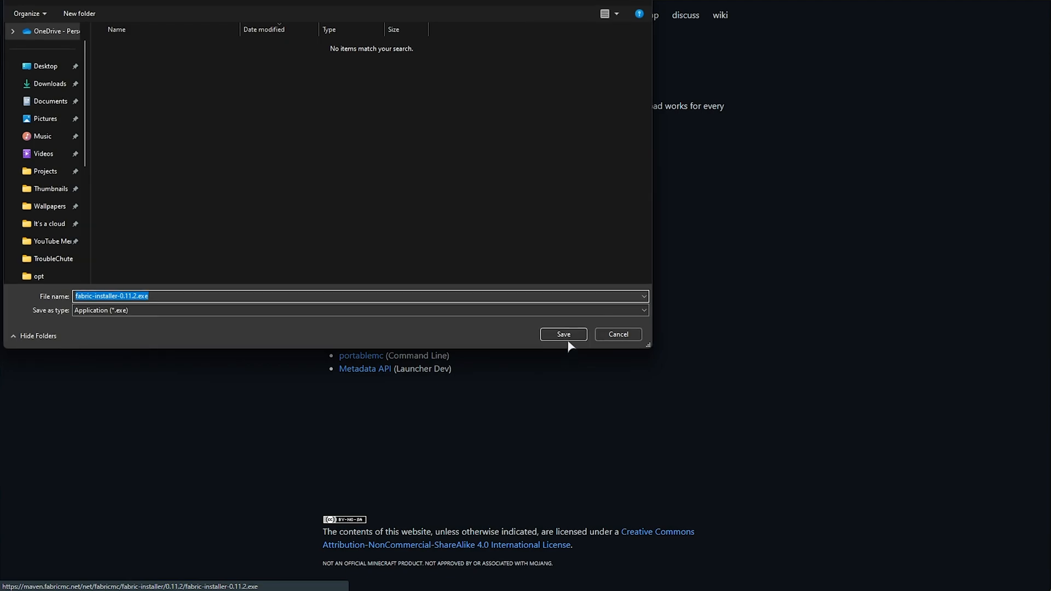
click(563, 334)
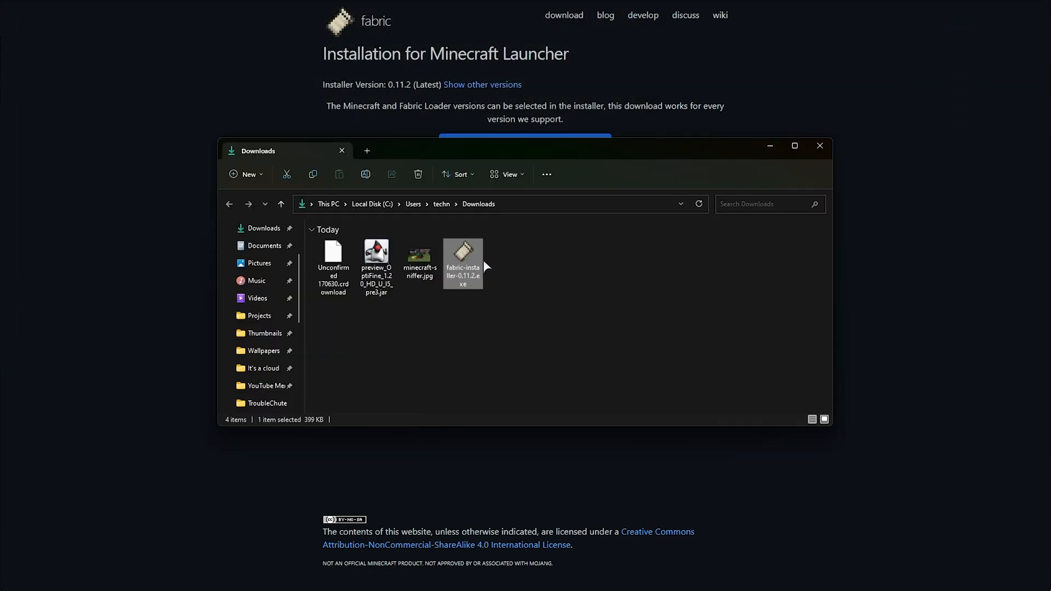
double_click(462, 251)
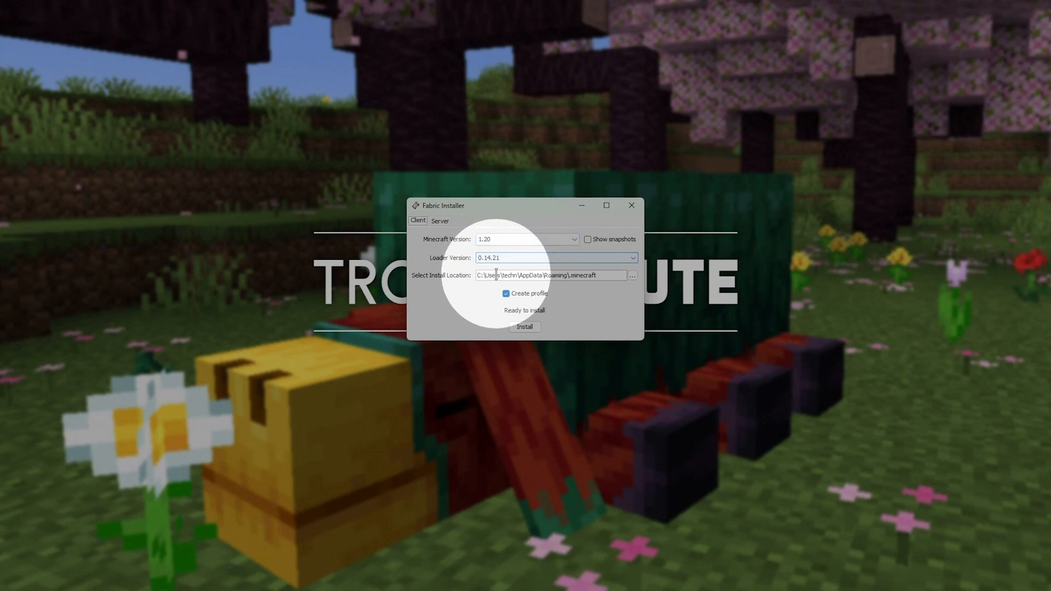
mouse_move(520, 291)
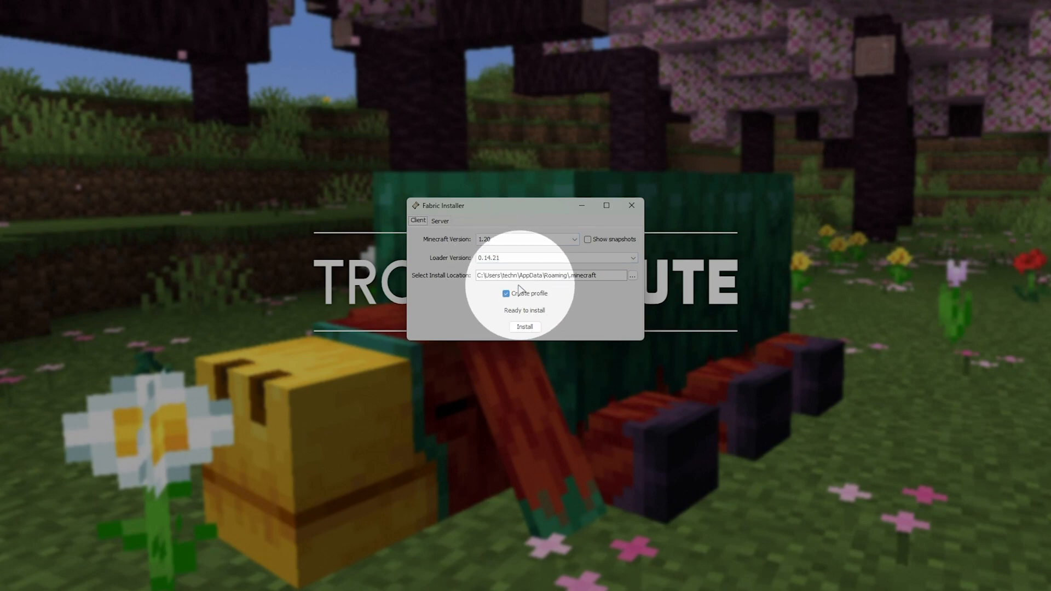
Install Fabric Loader 0.14.21 for Minecraft 1.20 with a profile, then follow the Fabric API link.
click(525, 328)
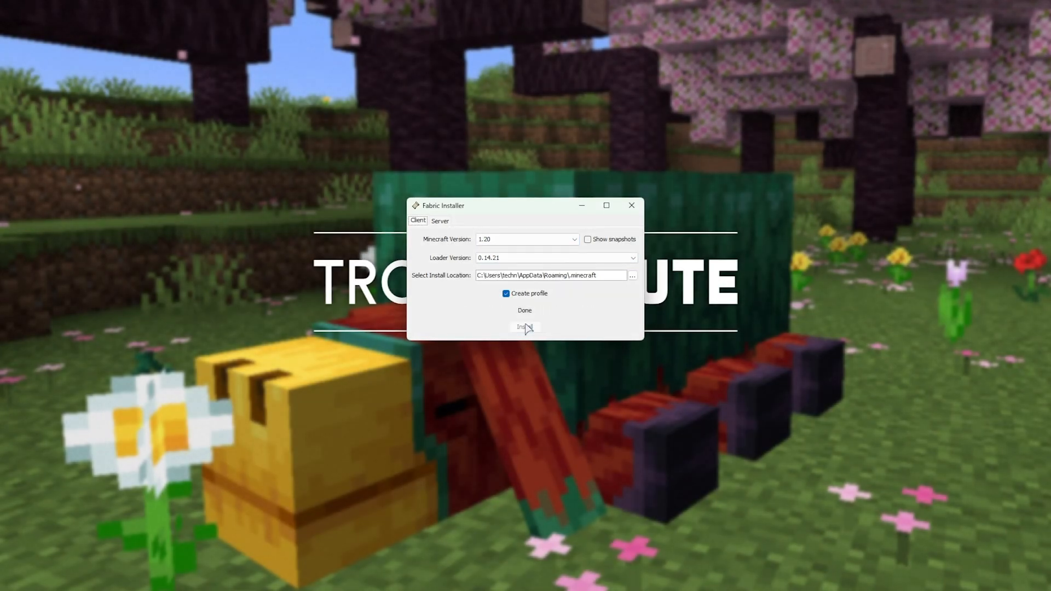
click(525, 327)
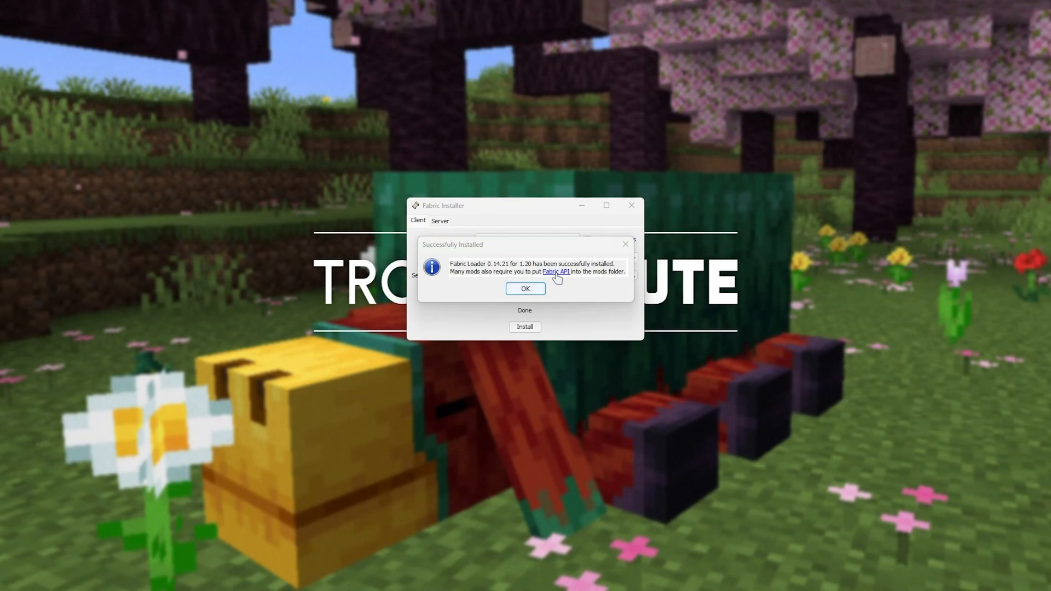
click(555, 271)
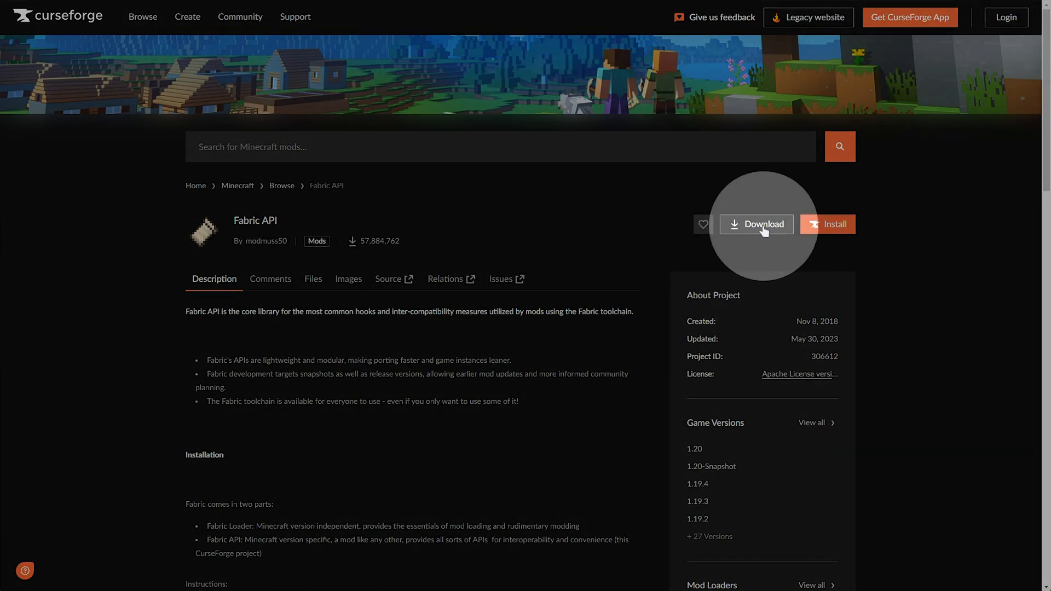
Download the Fabric API 0.83.0+1.20 jar from CurseForge into Downloads.
click(755, 224)
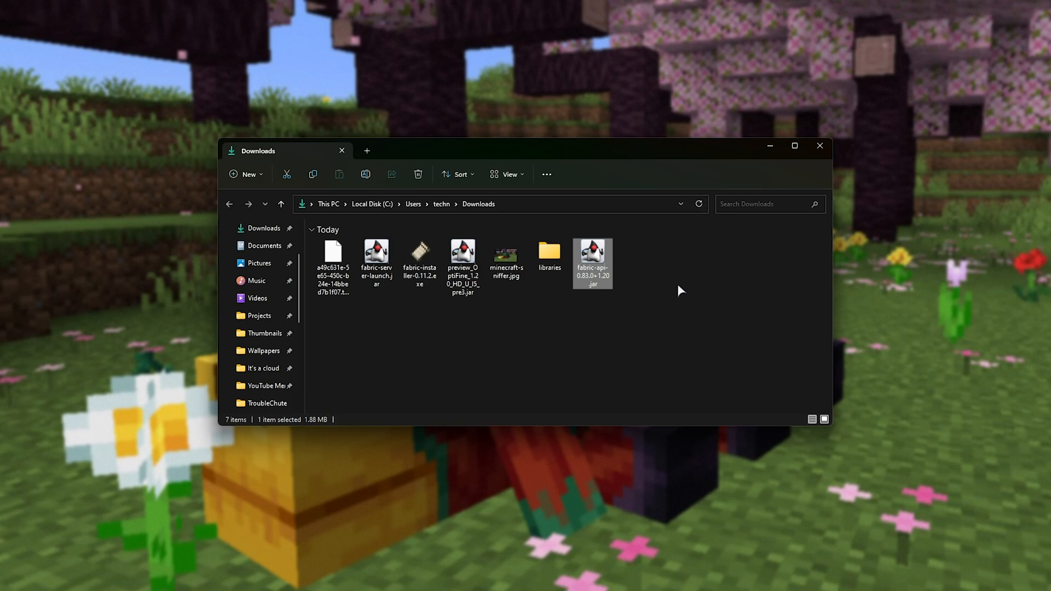
mouse_move(629, 342)
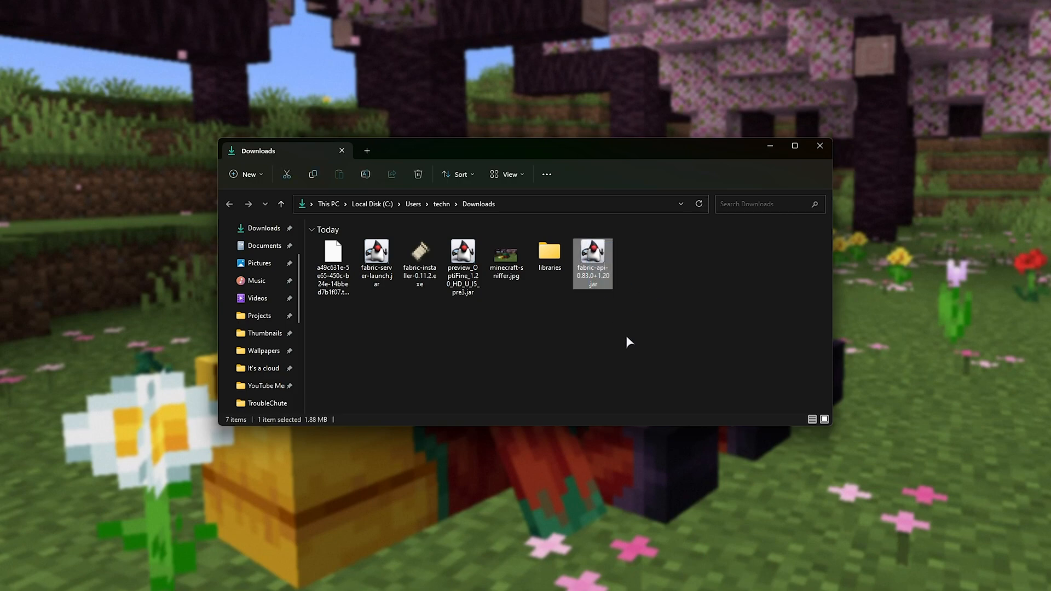
Place the Fabric API jar in a new .minecraft\mods folder and close the Fabric Installer.
key(Win+r)
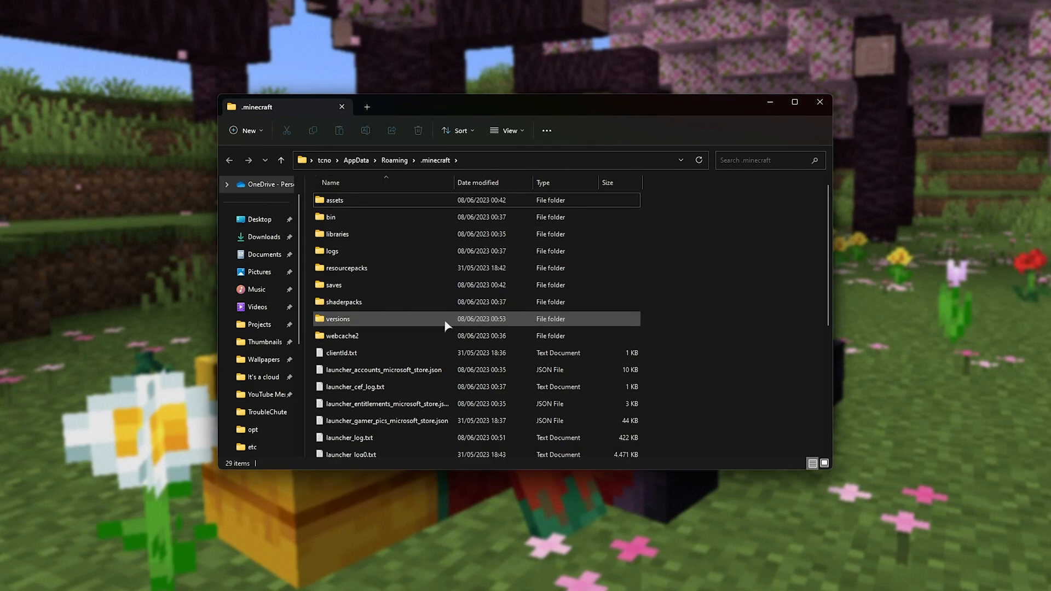
mouse_move(465, 326)
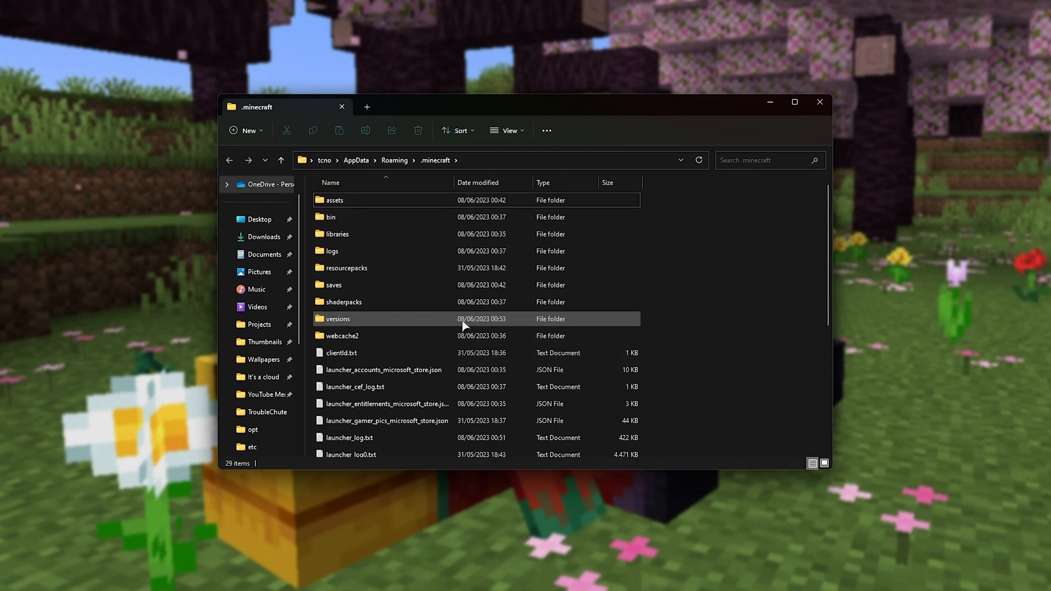
click(245, 130)
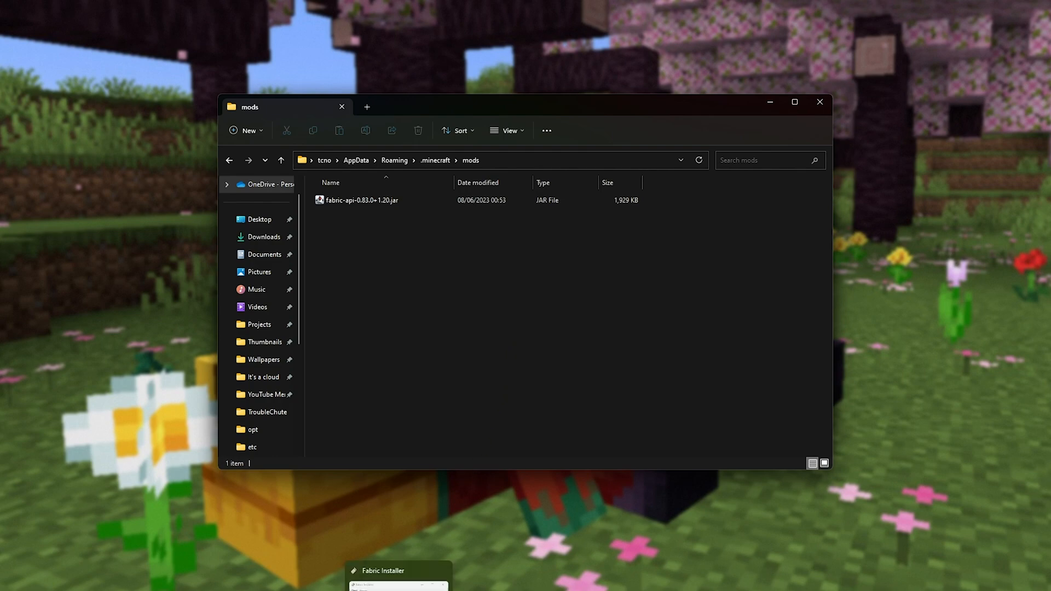
click(397, 570)
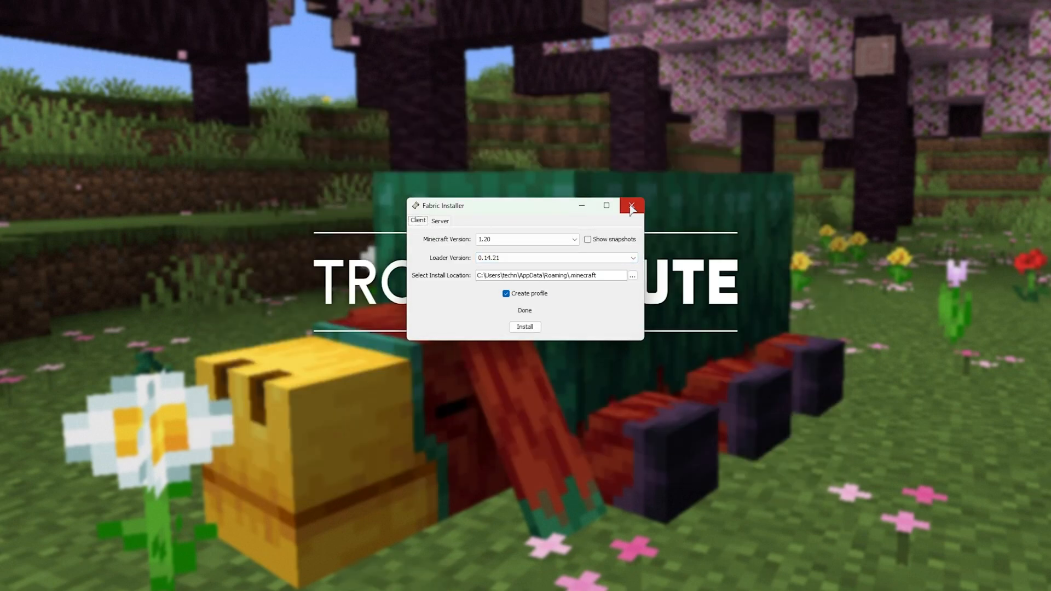
click(630, 206)
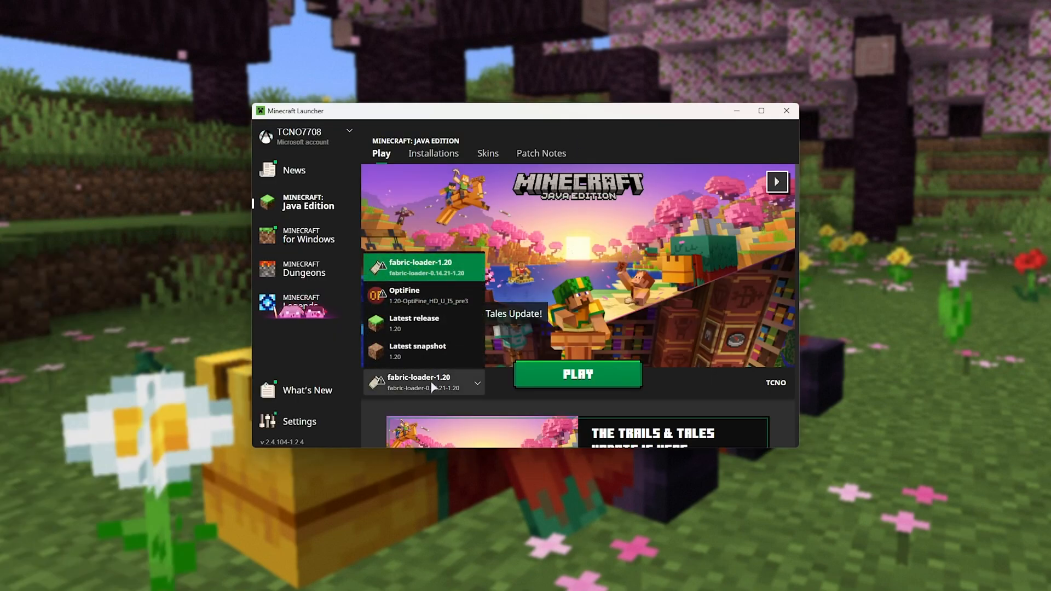
mouse_move(414, 323)
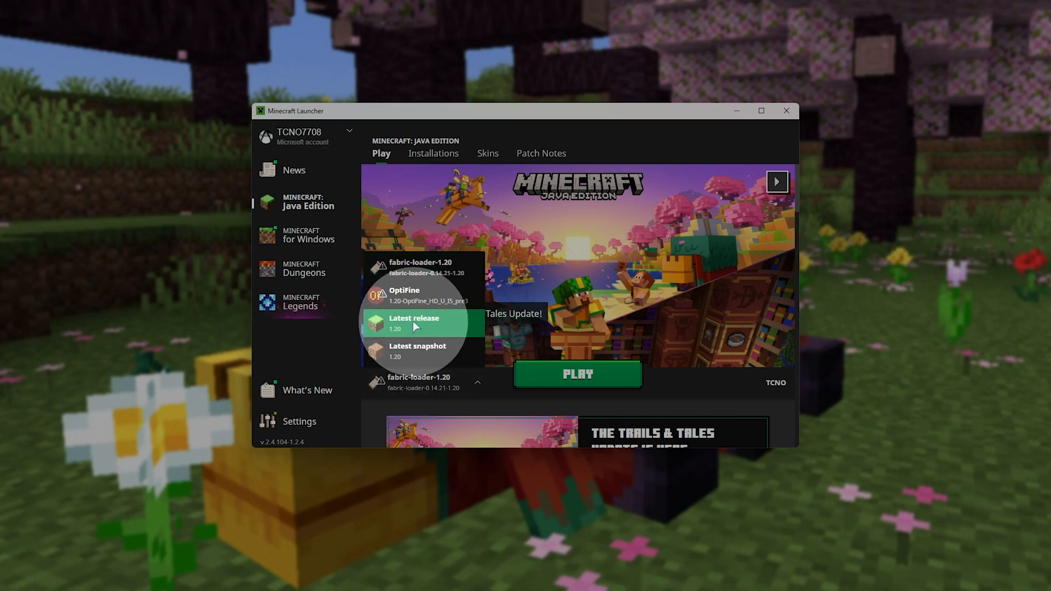
mouse_move(439, 322)
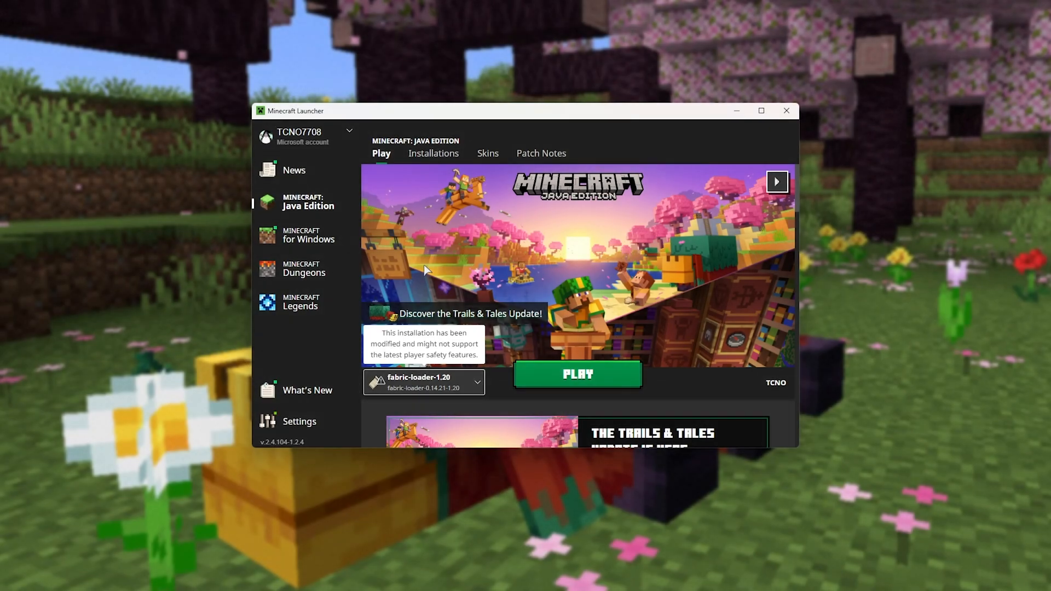
Select fabric-loader-1.20 from the installation dropdown beside PLAY.
click(477, 383)
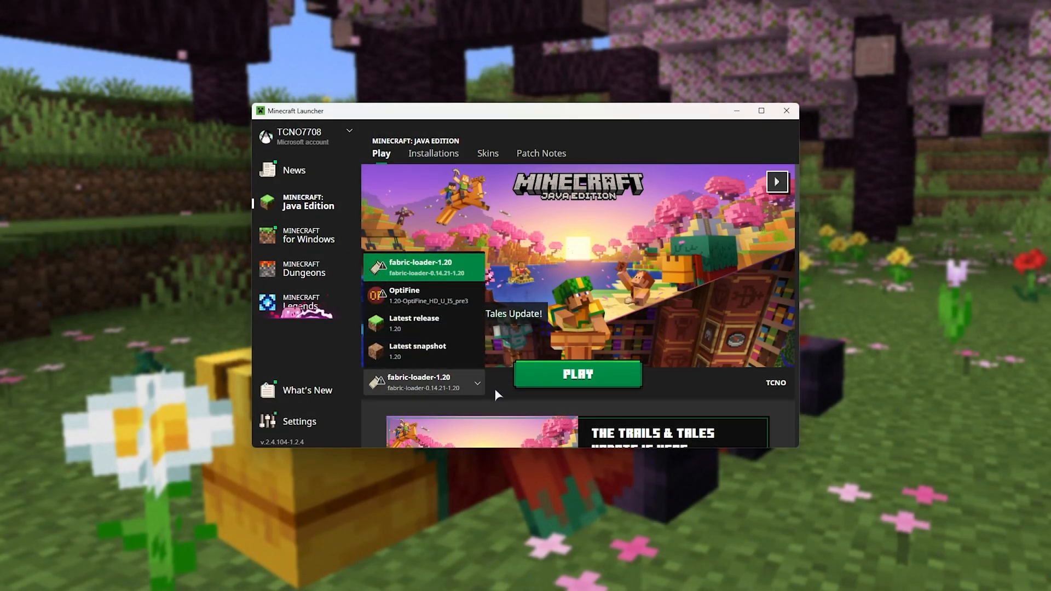
click(477, 383)
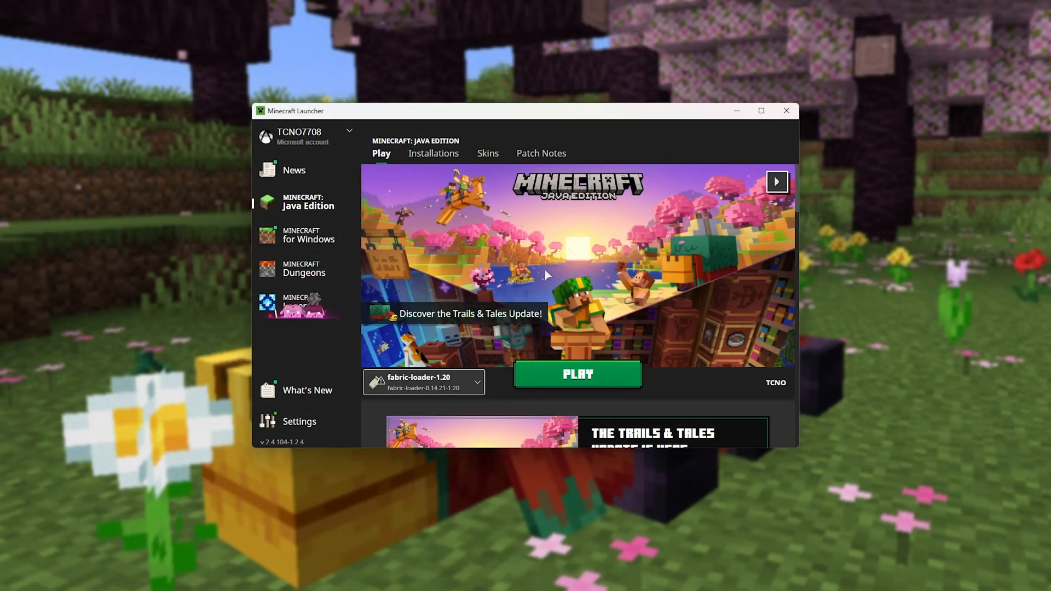
mouse_move(422, 158)
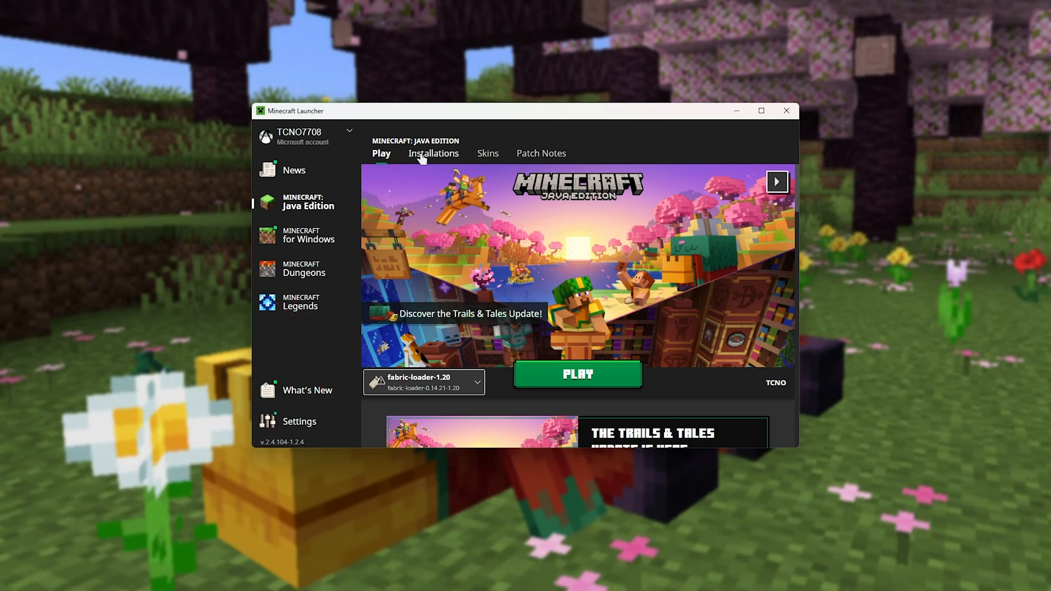
Edit the fabric-loader-1.20 installation and select its -Xmx2G JVM memory argument.
click(433, 153)
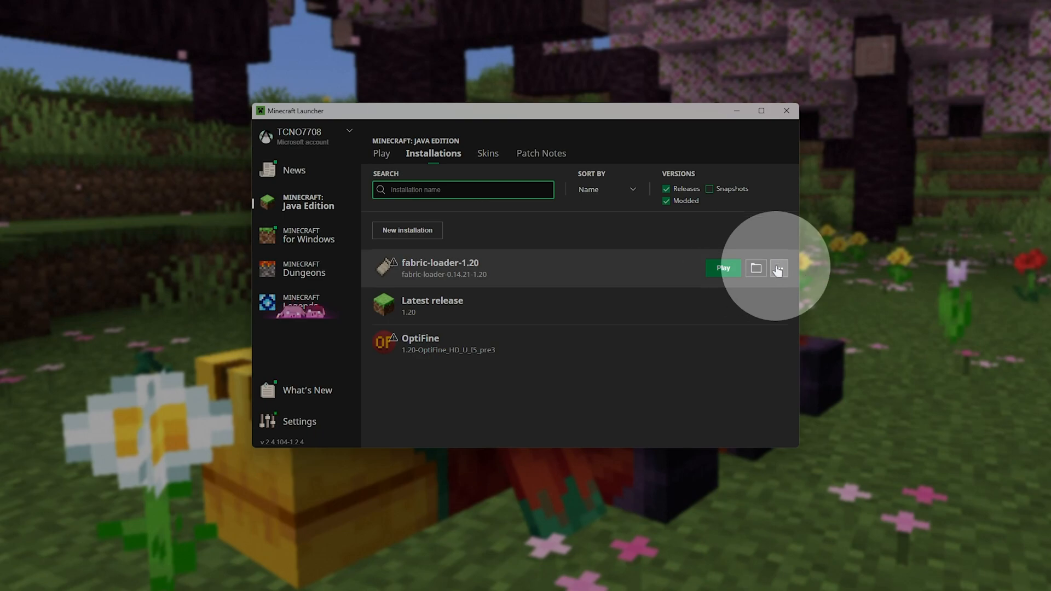
click(779, 268)
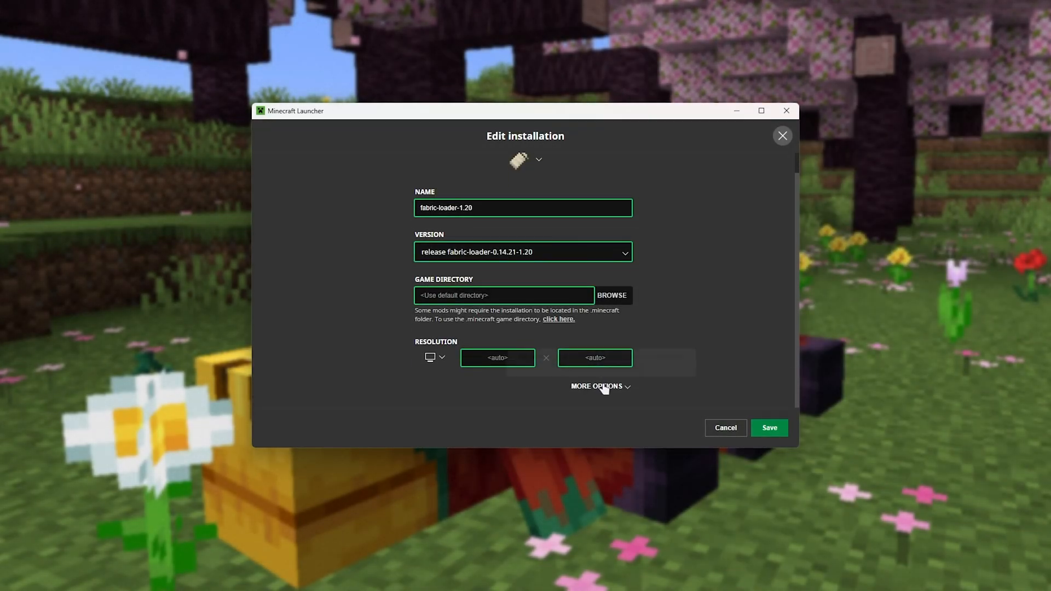
click(596, 386)
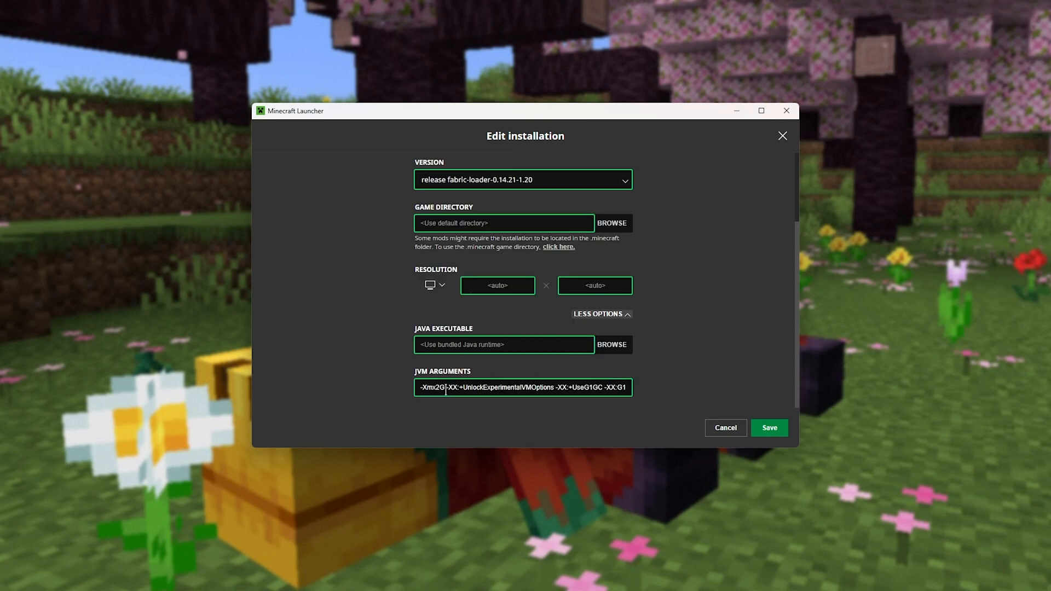
double_click(431, 387)
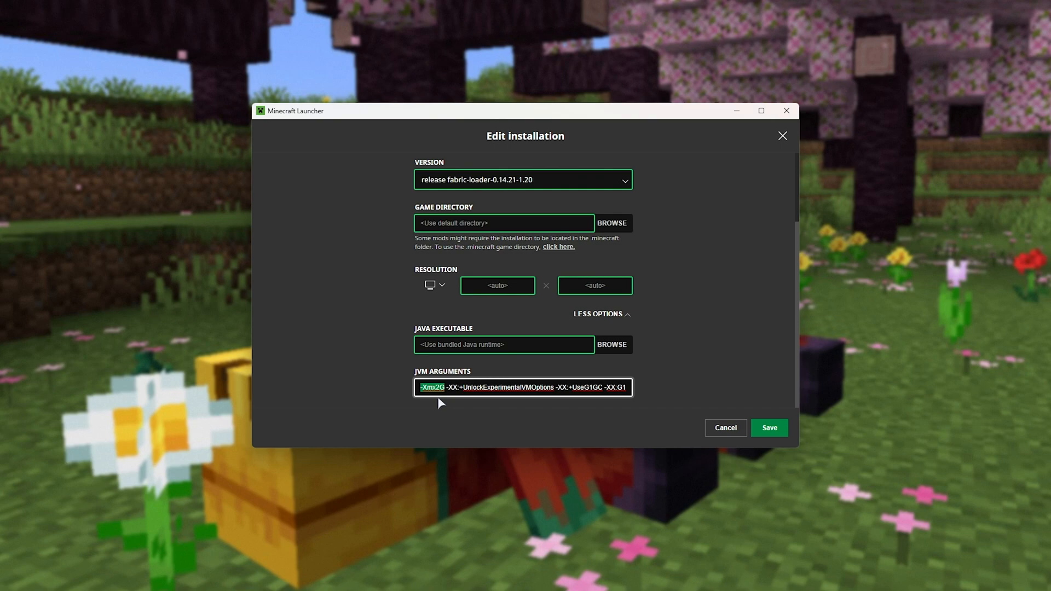
mouse_move(423, 441)
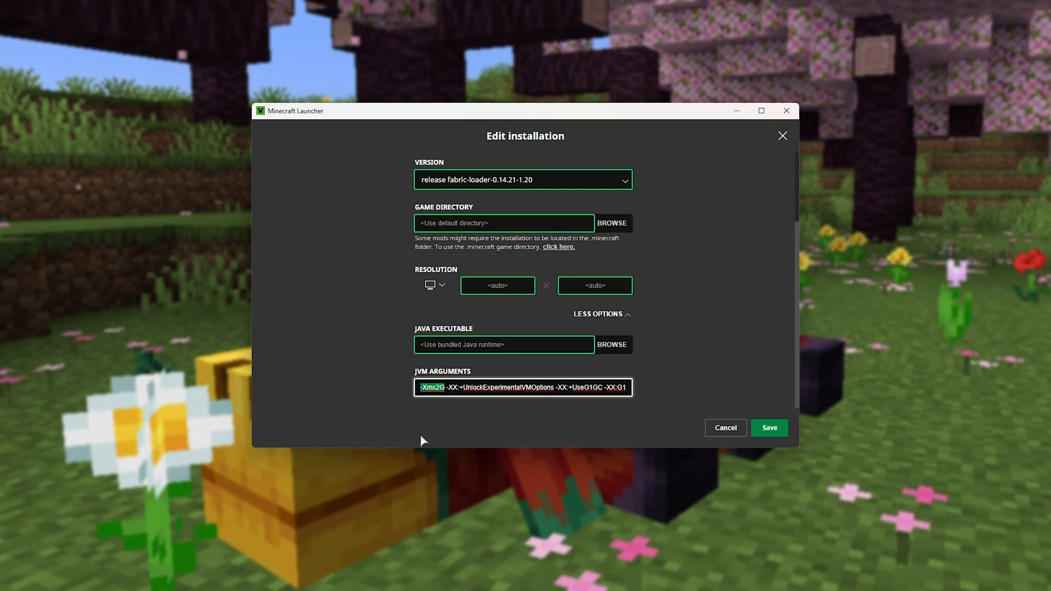
mouse_move(448, 375)
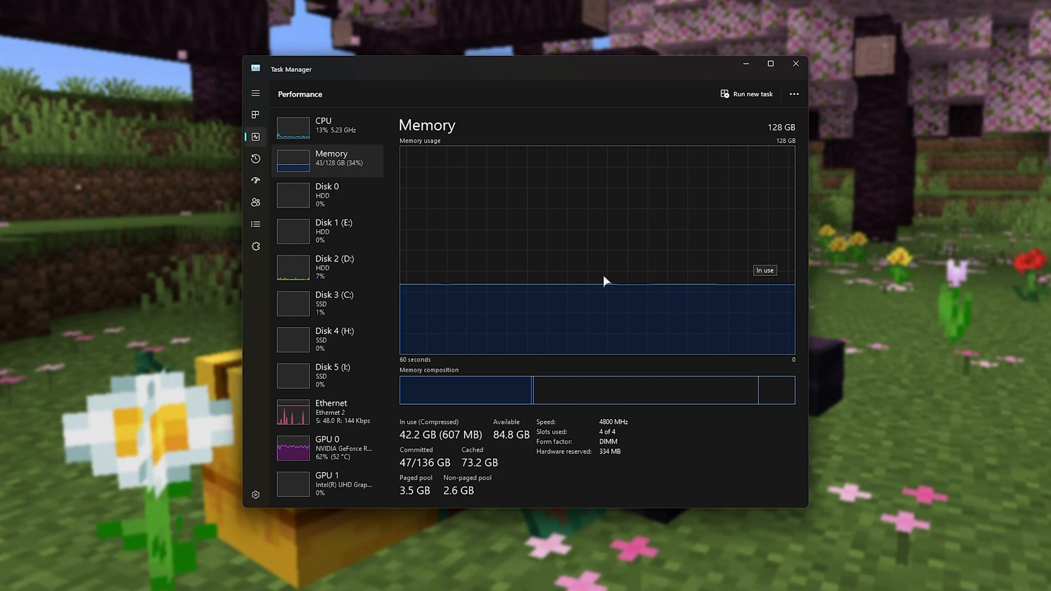
mouse_move(580, 185)
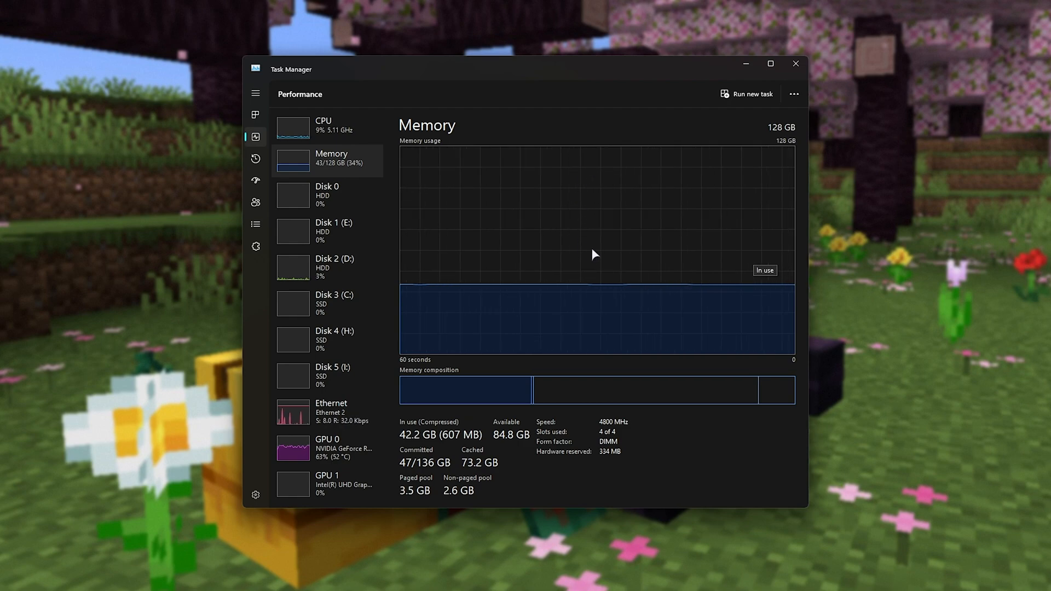
mouse_move(753, 87)
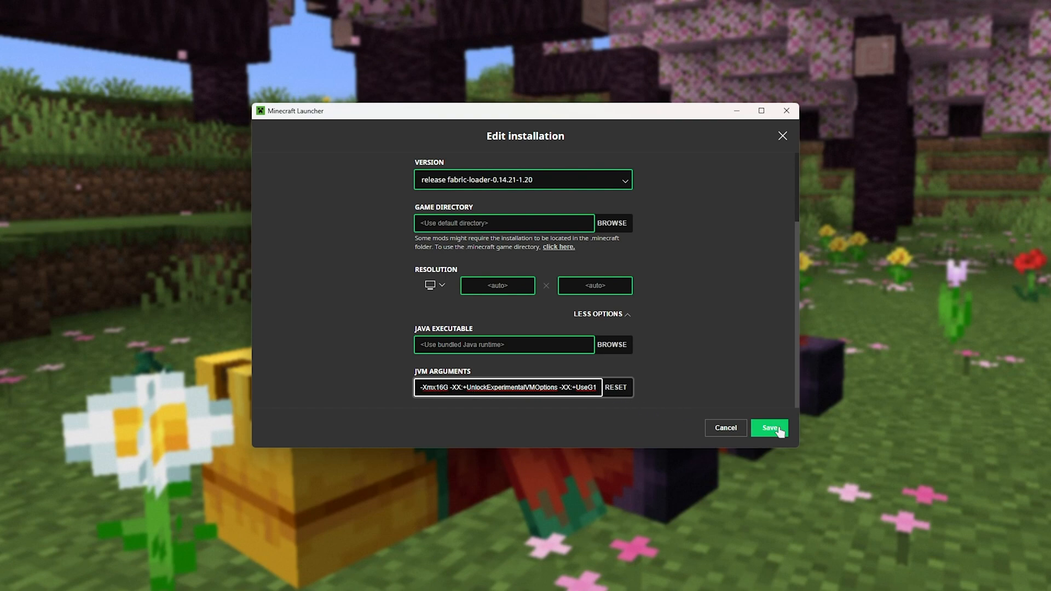
Save the -Xmx16G setting and launch fabric-loader-1.20, accepting the modified-installation warning.
click(769, 427)
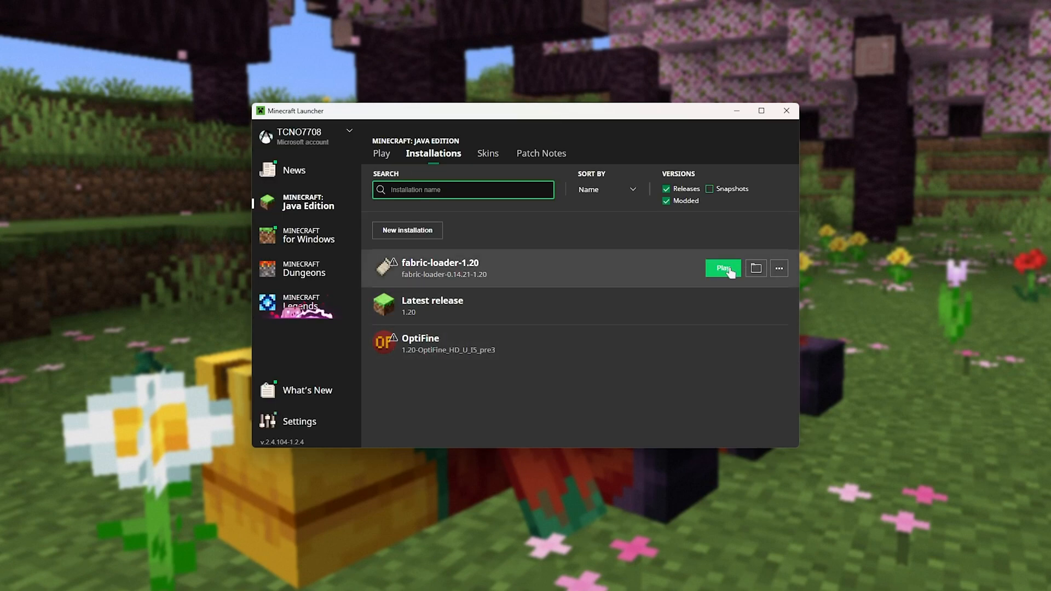
click(722, 269)
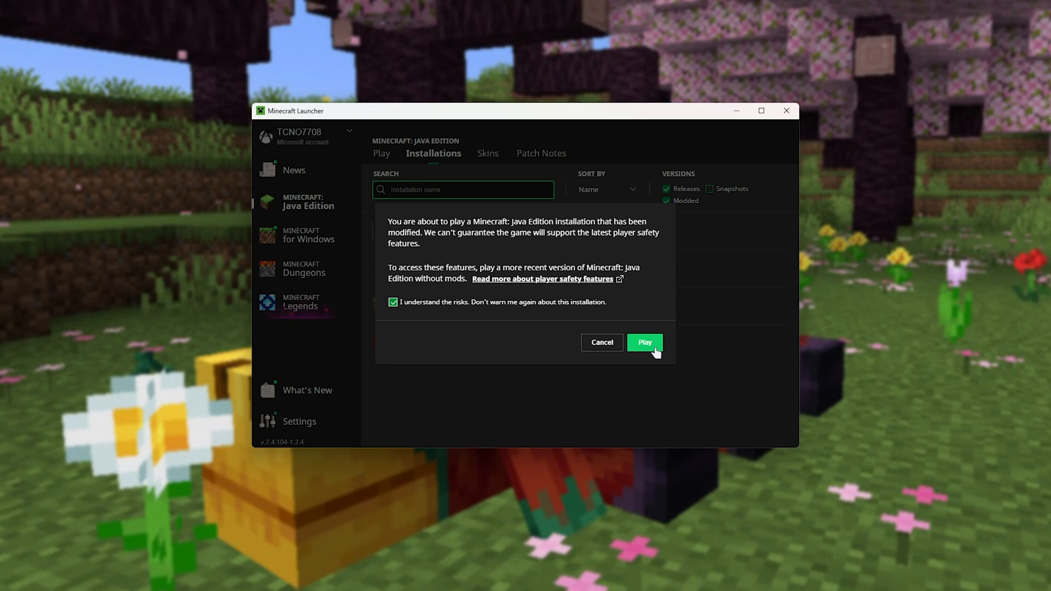
click(643, 341)
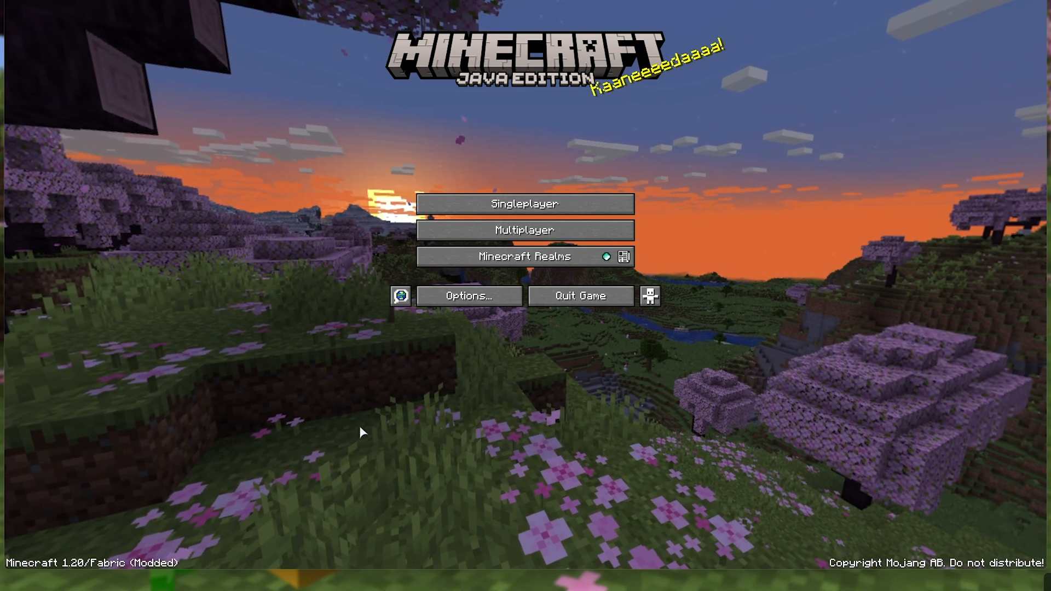
Briefly visit Options from the Minecraft 1.20 title screen and return with Done.
click(468, 296)
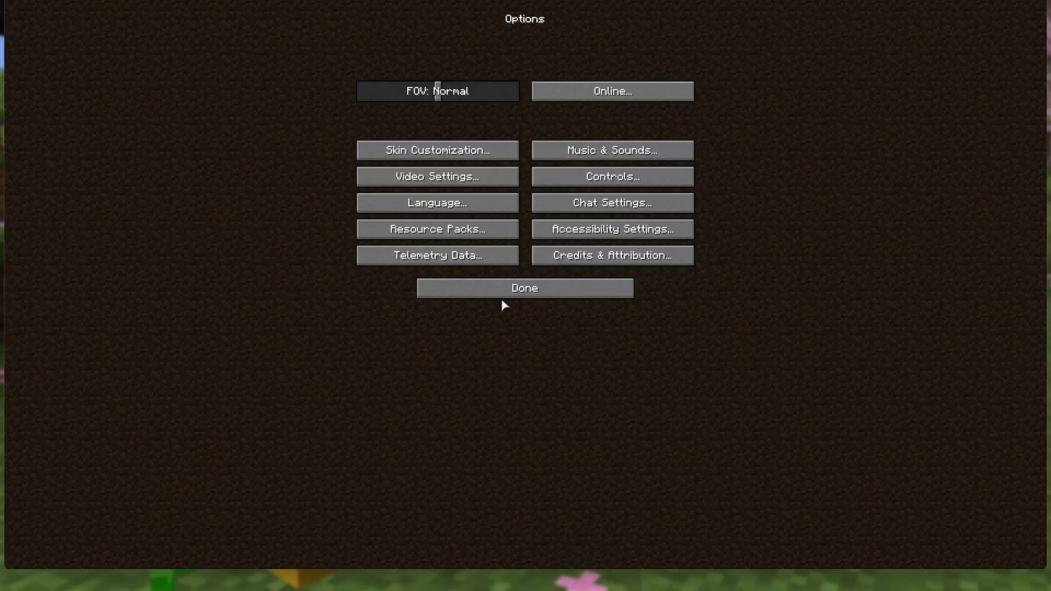
click(525, 287)
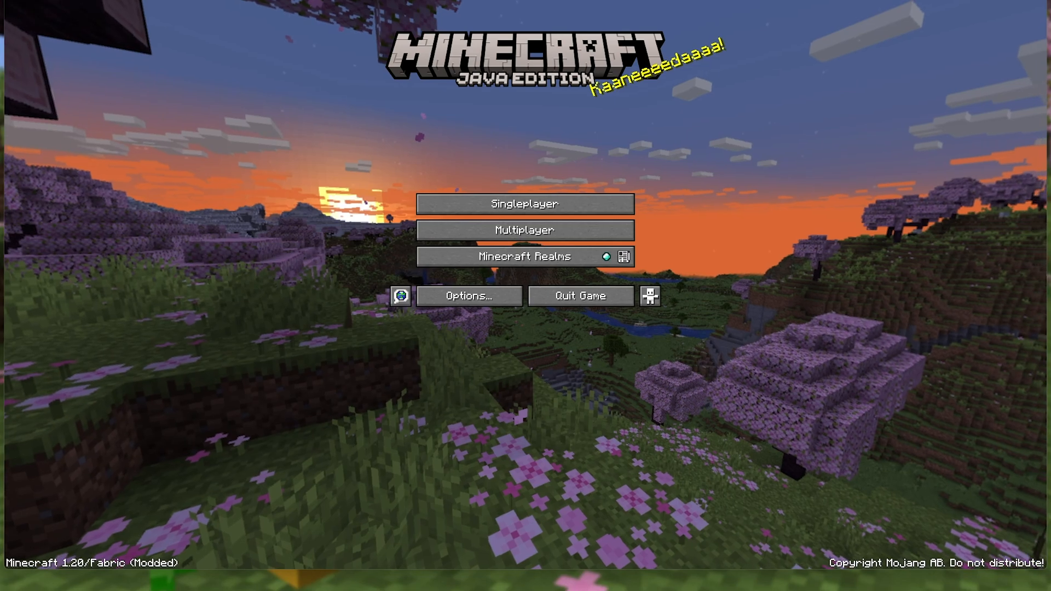